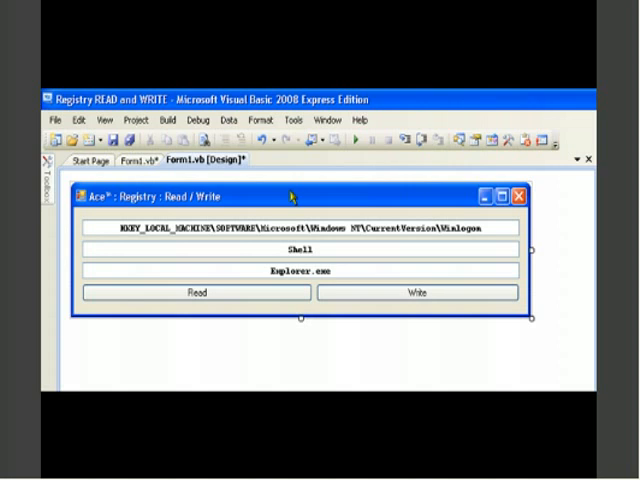
pyautogui.moveTo(340, 320)
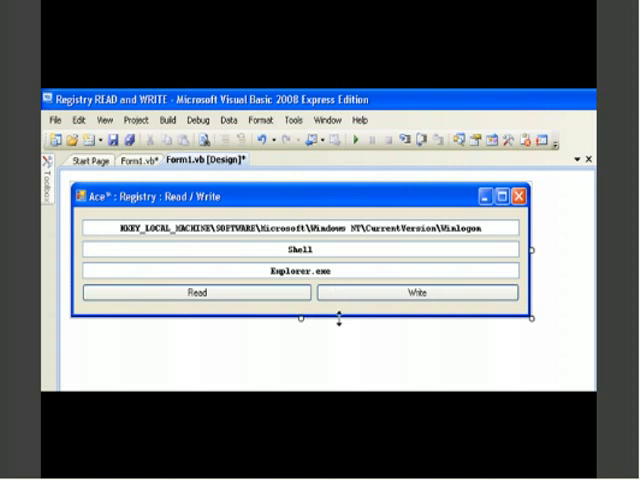
pyautogui.moveTo(340, 322)
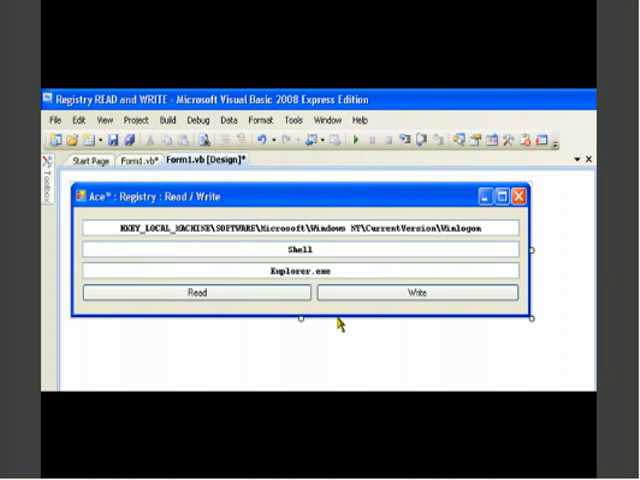
pyautogui.moveTo(345, 196)
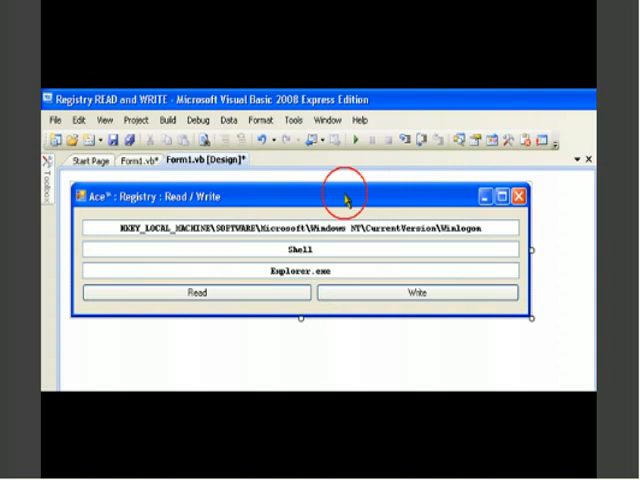
pyautogui.moveTo(345, 232)
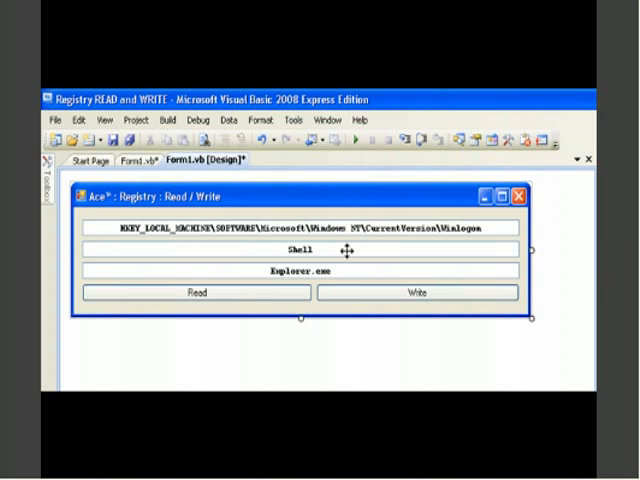
pyautogui.moveTo(332, 203)
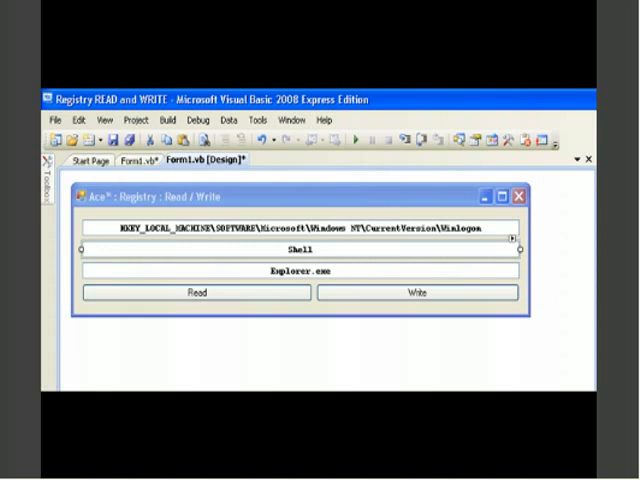
pyautogui.moveTo(547, 342)
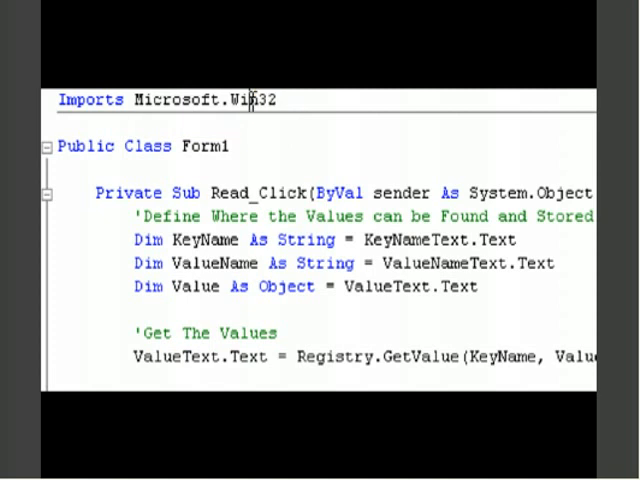
# In Form1.vb, highlight the imported Microsoft.Win32 namespace and scroll to the Read_Click code
pyautogui.doubleClick(258, 100)
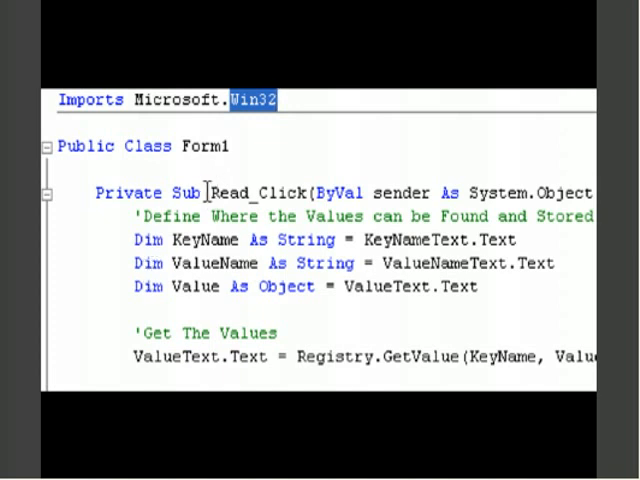
pyautogui.doubleClick(261, 192)
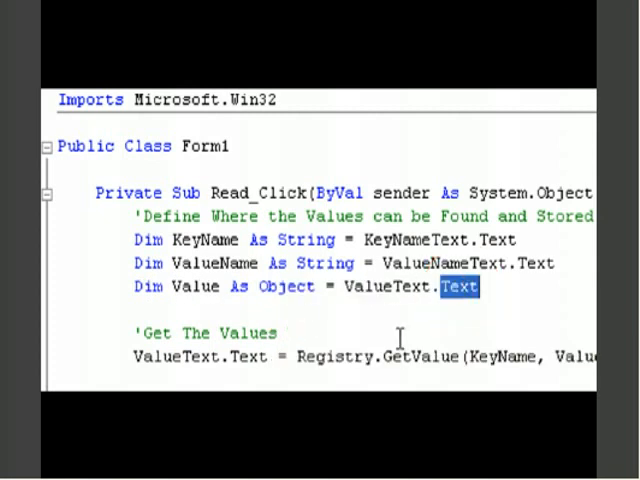
pyautogui.scroll(-3)
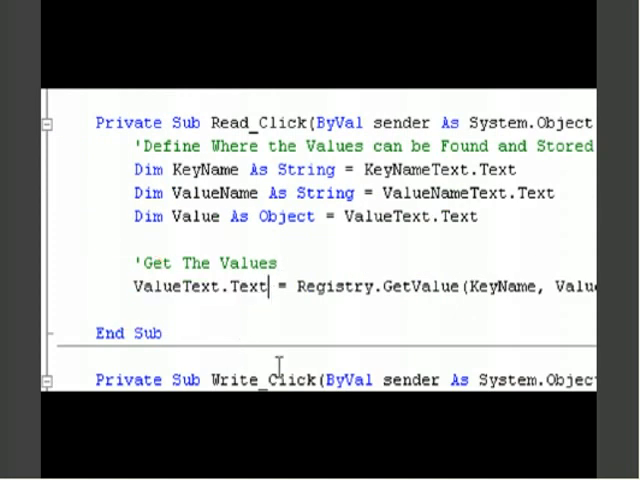
pyautogui.moveTo(253, 360)
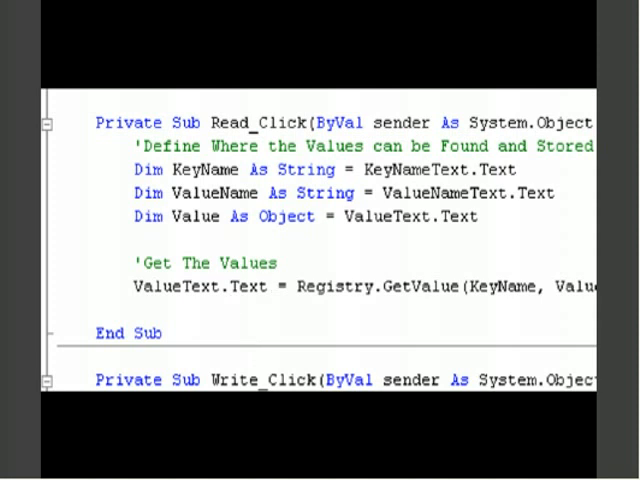
pyautogui.doubleClick(215, 296)
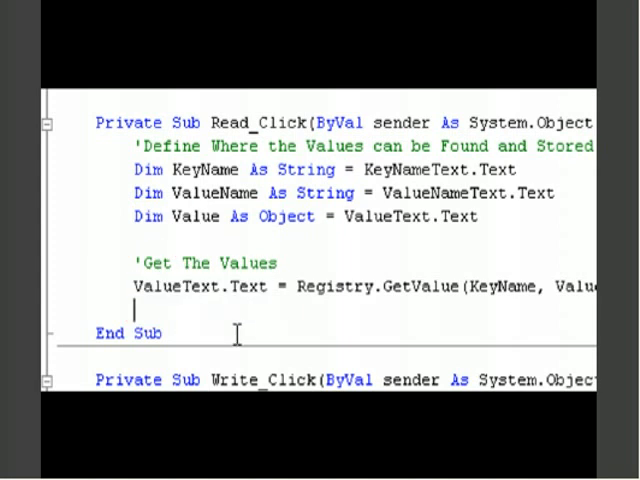
pyautogui.moveTo(209, 310)
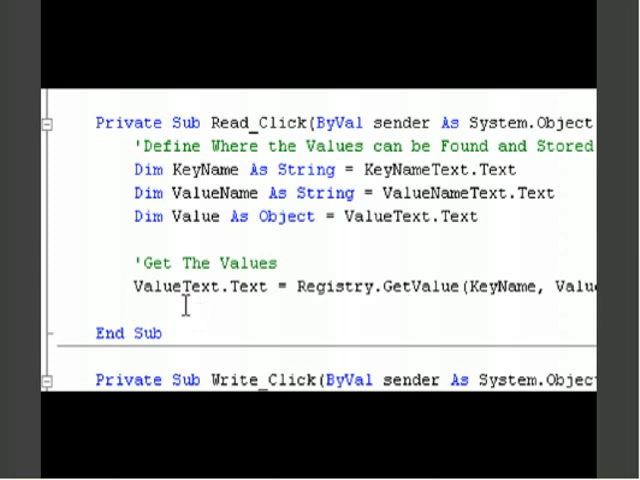
# Highlight the ValueText assignment, the Registry.GetValue call, and its KeyName and next arguments
pyautogui.doubleClick(205, 263)
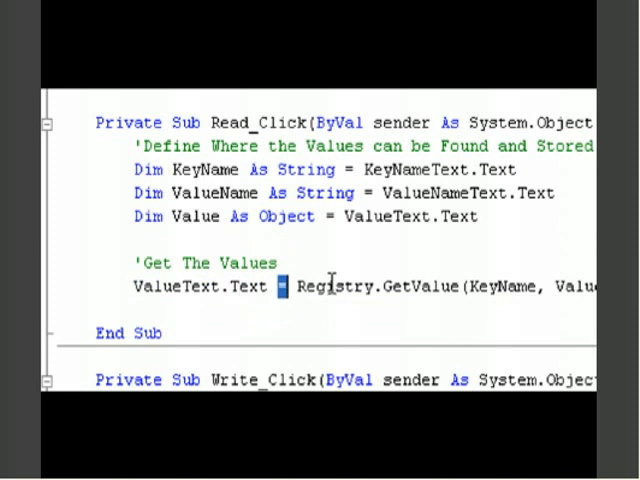
pyautogui.doubleClick(413, 288)
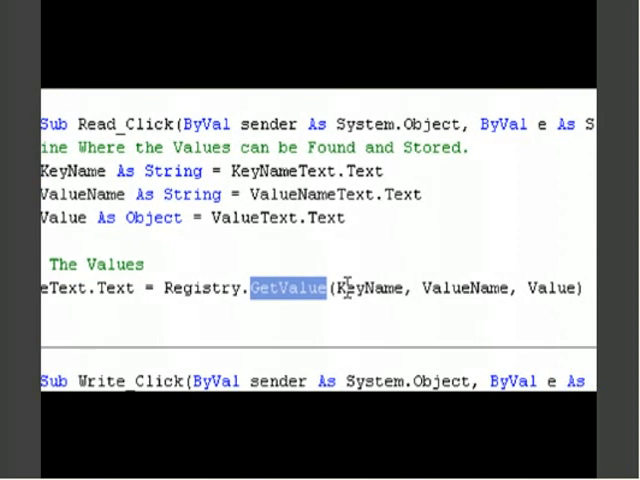
pyautogui.doubleClick(368, 291)
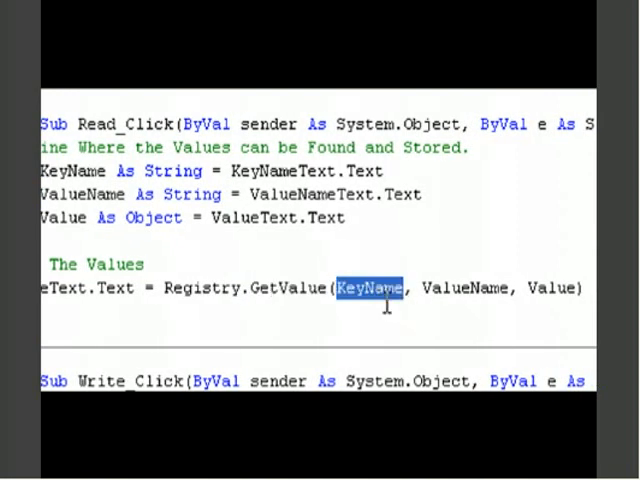
pyautogui.doubleClick(70, 171)
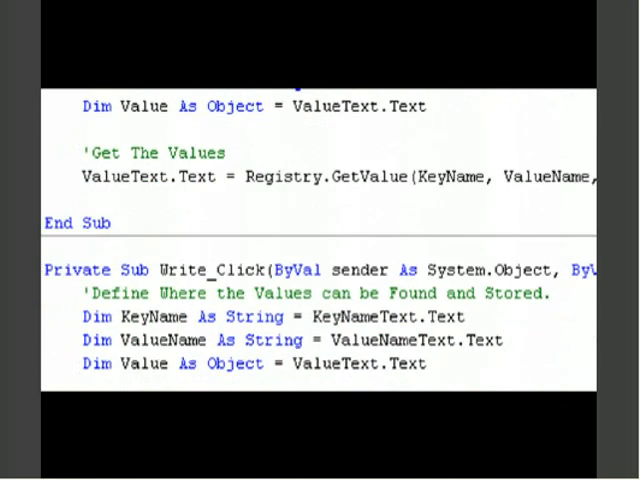
pyautogui.scroll(-3)
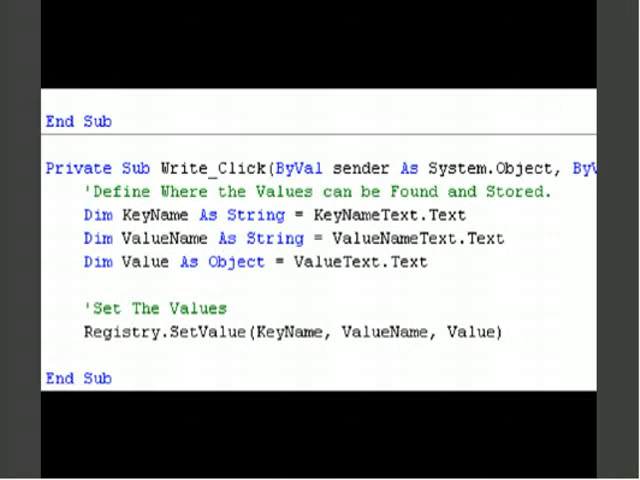
pyautogui.scroll(-3)
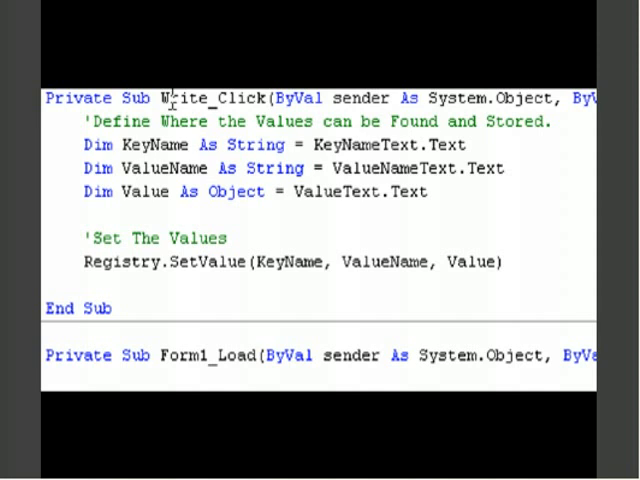
pyautogui.doubleClick(210, 98)
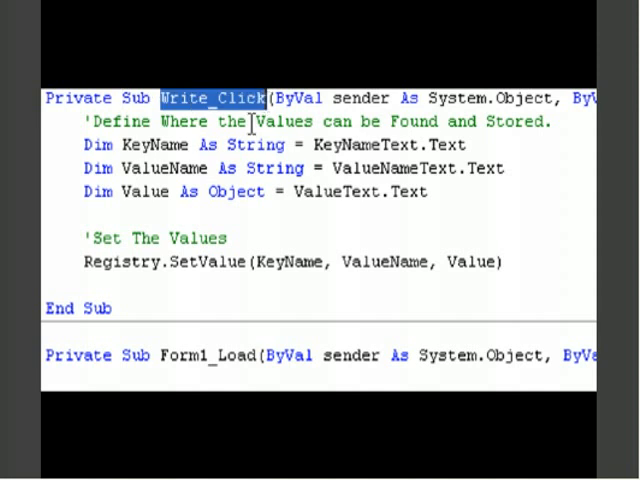
pyautogui.moveTo(170, 143)
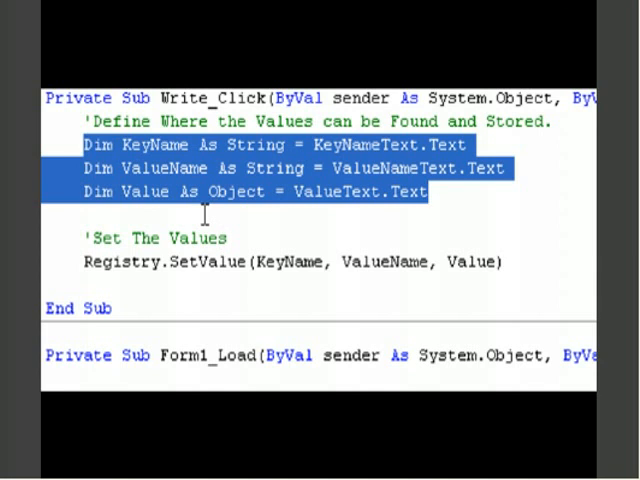
pyautogui.scroll(-3)
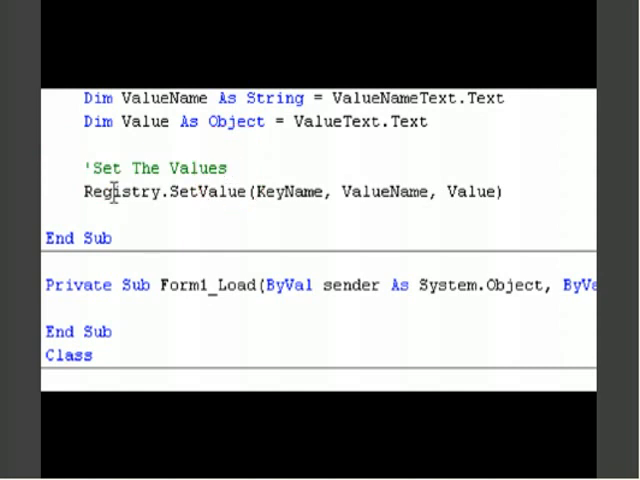
pyautogui.doubleClick(205, 192)
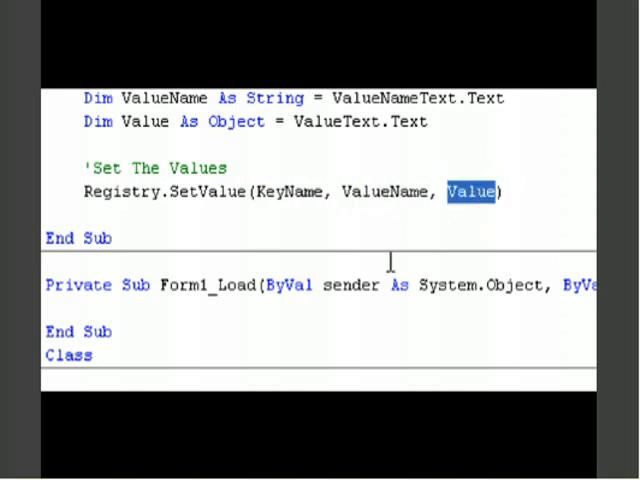
pyautogui.scroll(-3)
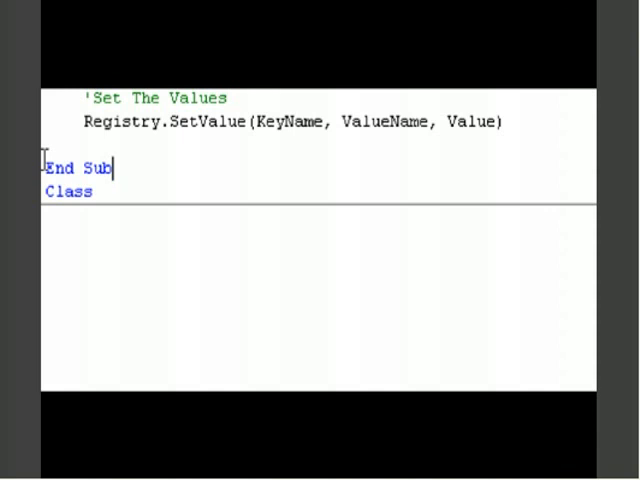
pyautogui.scroll(3)
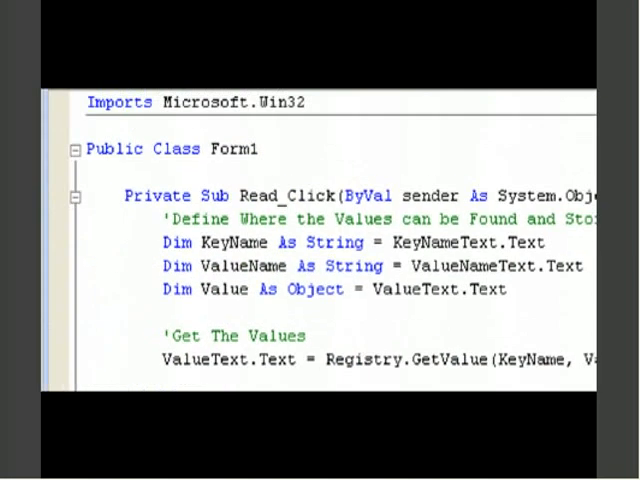
pyautogui.doubleClick(107, 99)
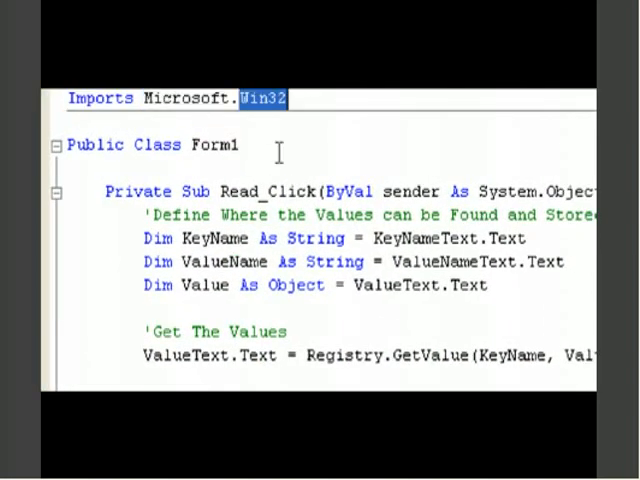
pyautogui.scroll(-3)
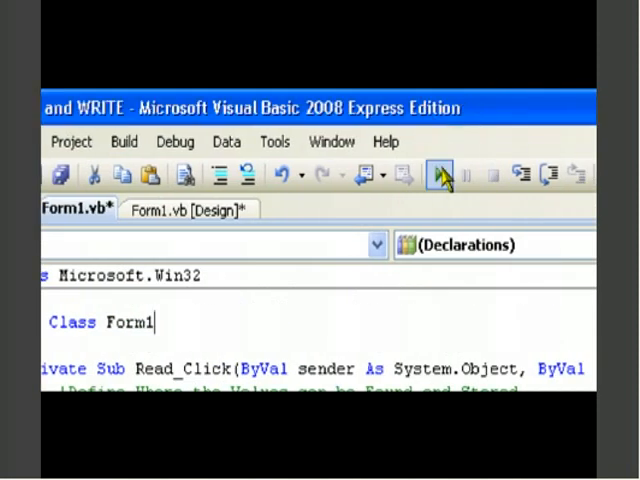
pyautogui.moveTo(443, 176)
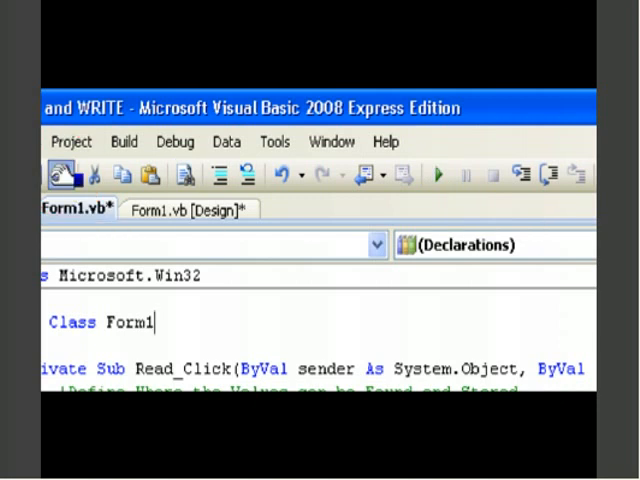
# Save all files of the Registry READ and WRITE project
pyautogui.click(124, 141)
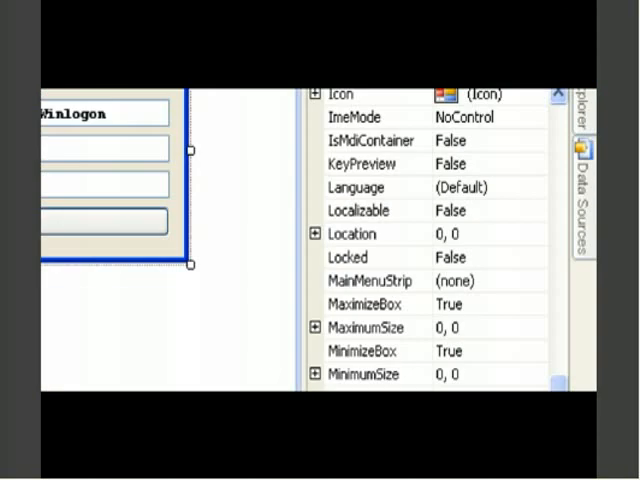
# Set the form's ShowIcon property to False
pyautogui.scroll(-3)
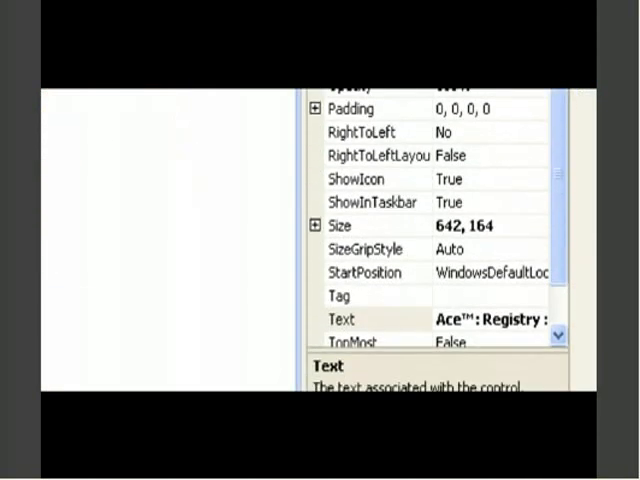
pyautogui.scroll(3)
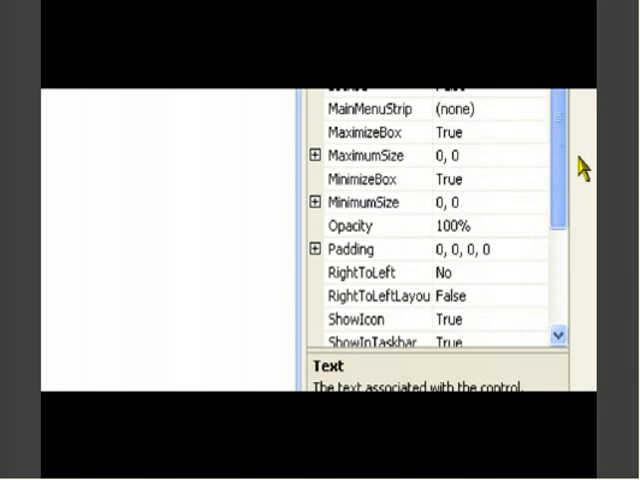
pyautogui.scroll(3)
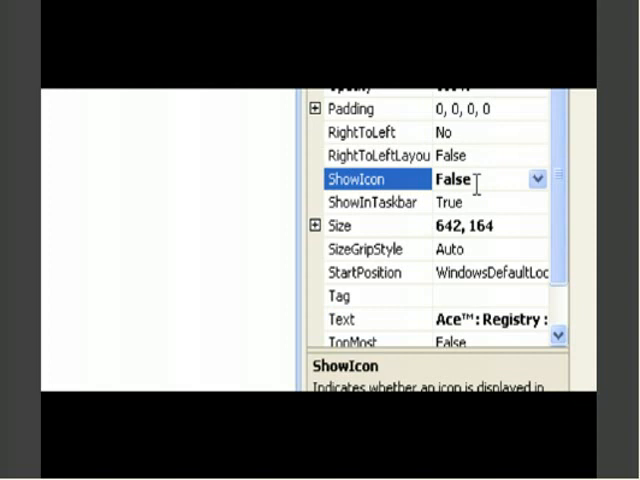
pyautogui.click(370, 202)
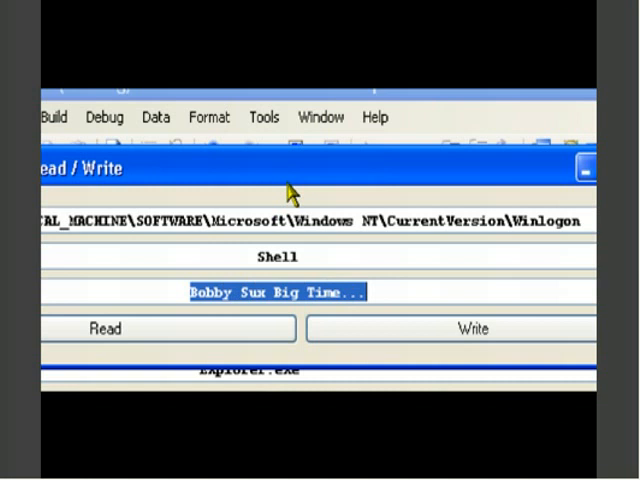
pyautogui.moveTo(297, 278)
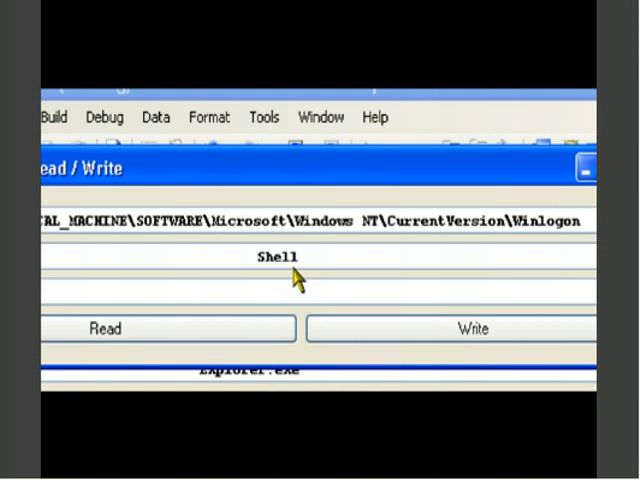
# In the running form, enter Explorer.exe and write it as the Winlogon Shell value
pyautogui.write('Explorer.exe')
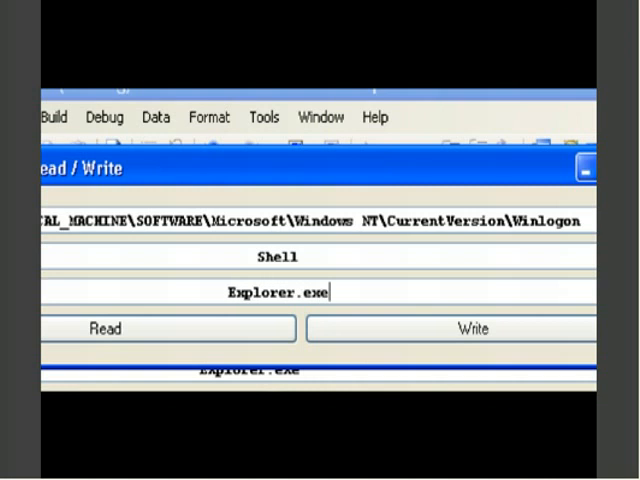
pyautogui.moveTo(237, 283)
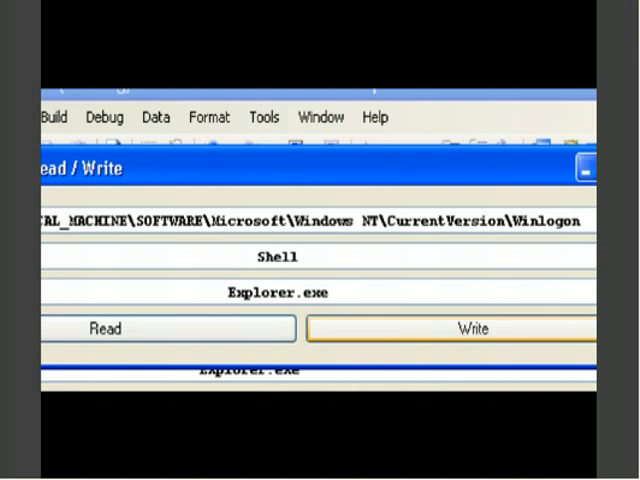
pyautogui.click(474, 328)
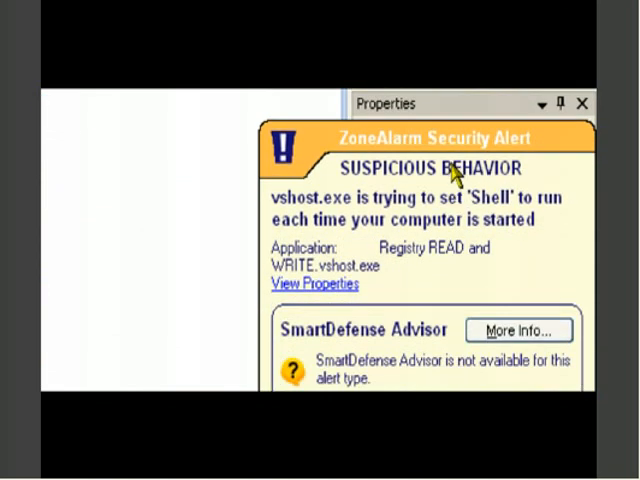
pyautogui.moveTo(406, 263)
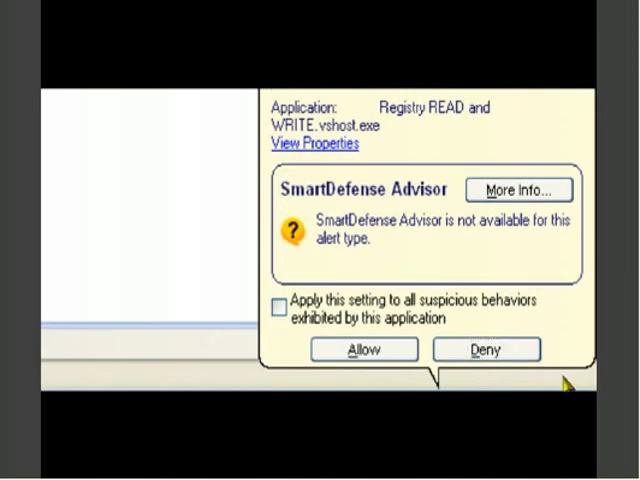
# Allow the Shell value change in ZoneAlarm's suspicious-behavior alert
pyautogui.click(361, 349)
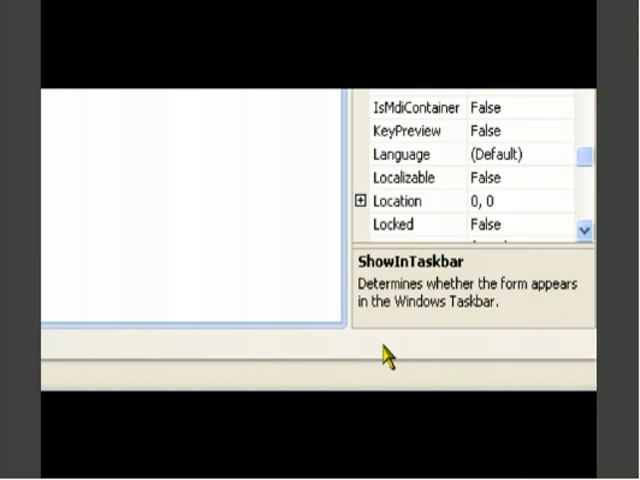
pyautogui.moveTo(386, 358)
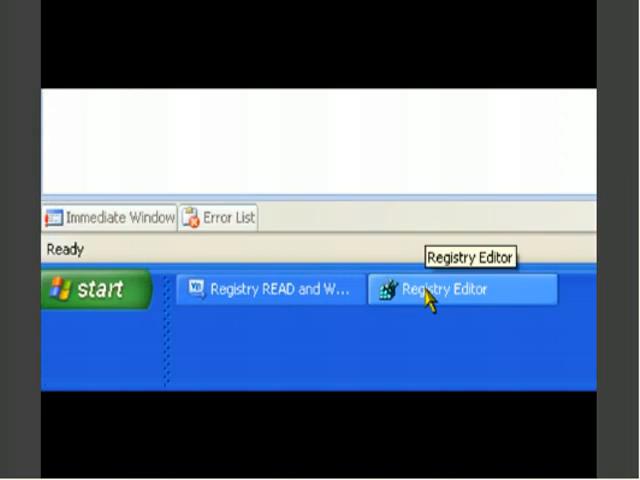
# Bring up Registry Editor and select SOFTWARE under HKEY_LOCAL_MACHINE
pyautogui.click(453, 290)
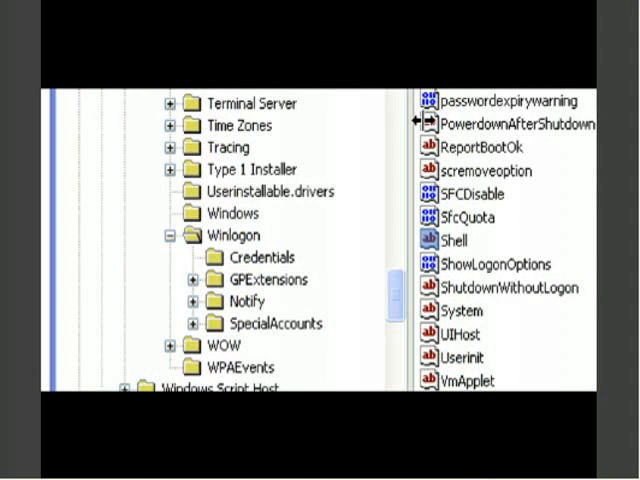
pyautogui.click(234, 237)
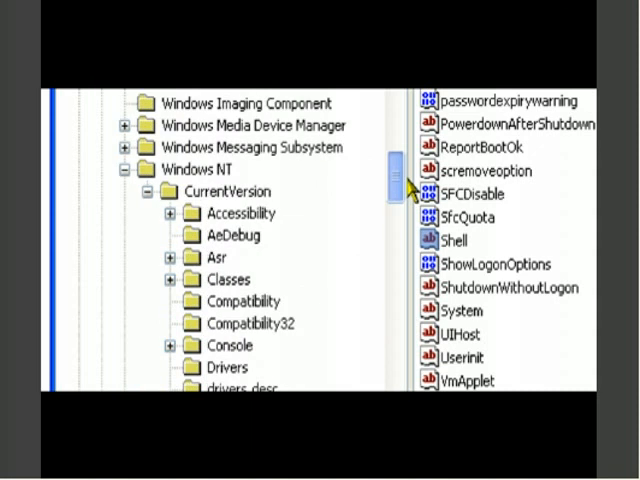
pyautogui.scroll(3)
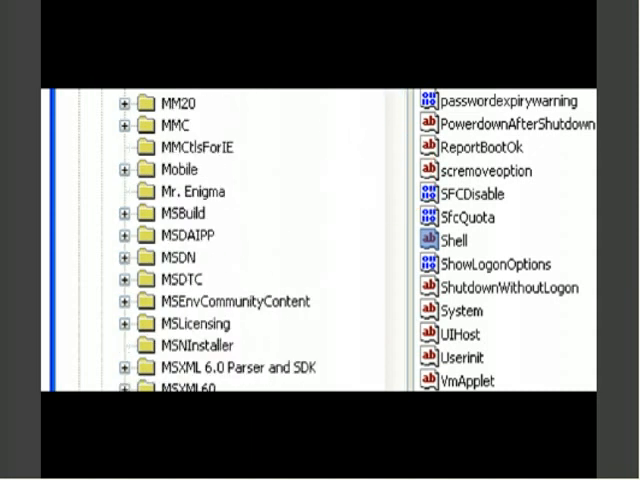
pyautogui.scroll(3)
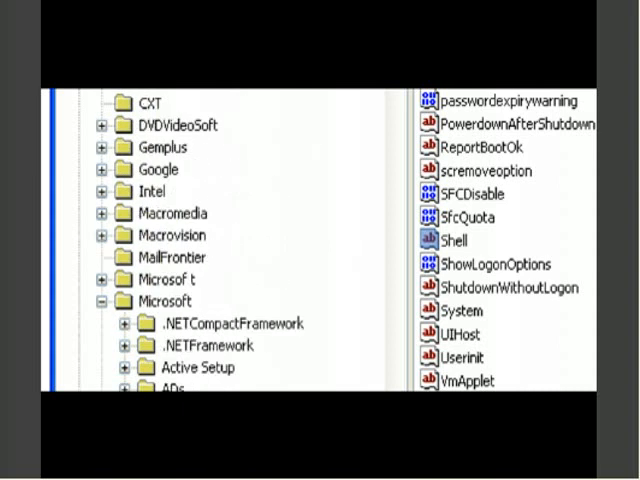
pyautogui.scroll(3)
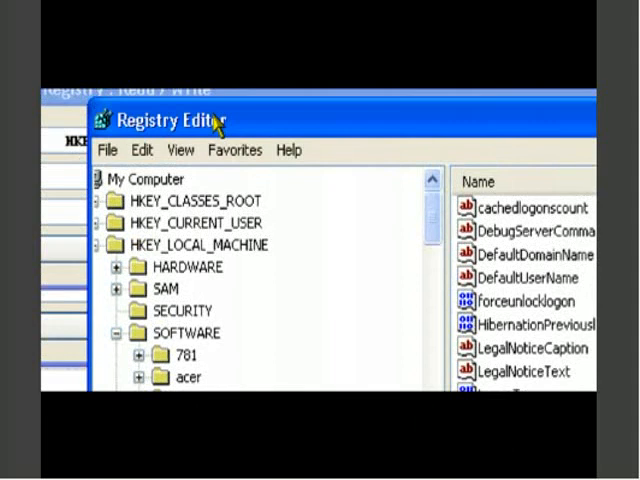
pyautogui.moveTo(152, 252)
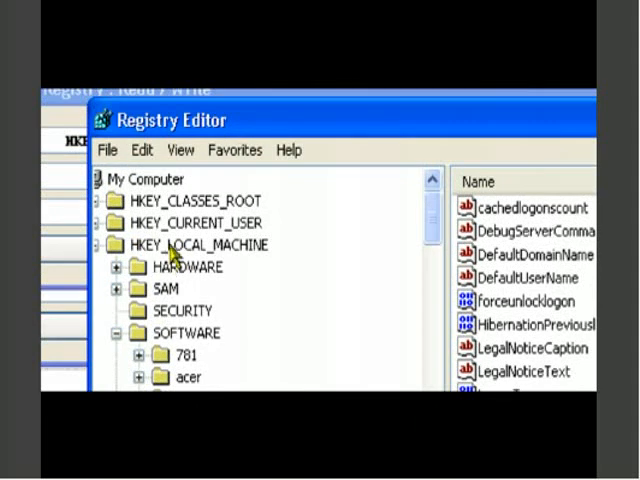
pyautogui.moveTo(173, 311)
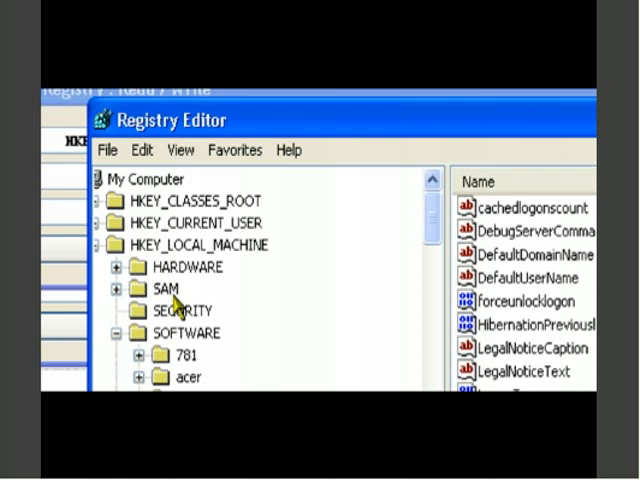
pyautogui.click(180, 332)
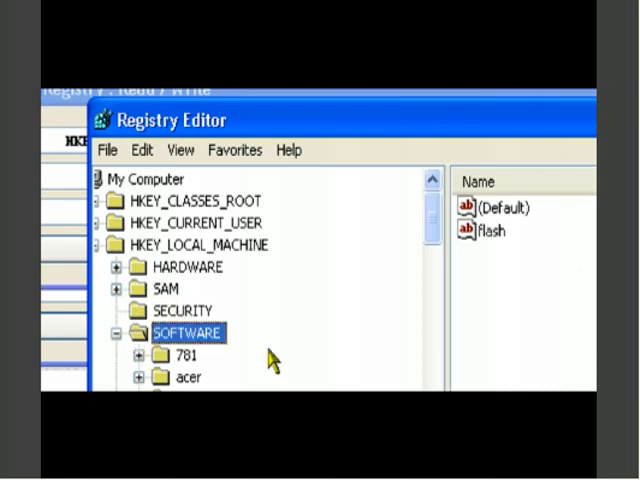
# Navigate down through Microsoft > Windows NT > CurrentVersion and select the Winlogon key
pyautogui.scroll(-3)
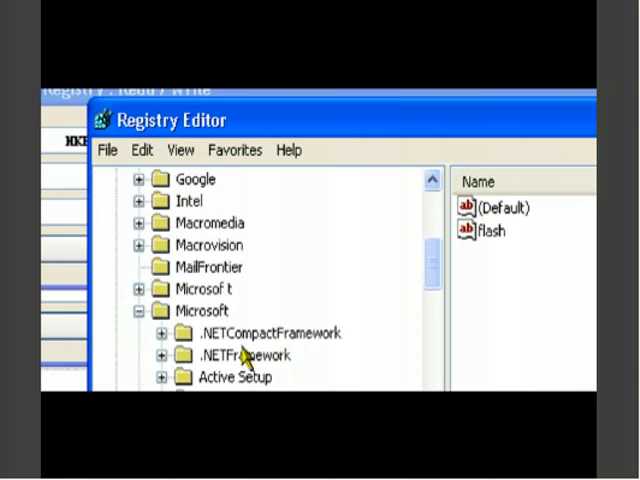
pyautogui.scroll(-3)
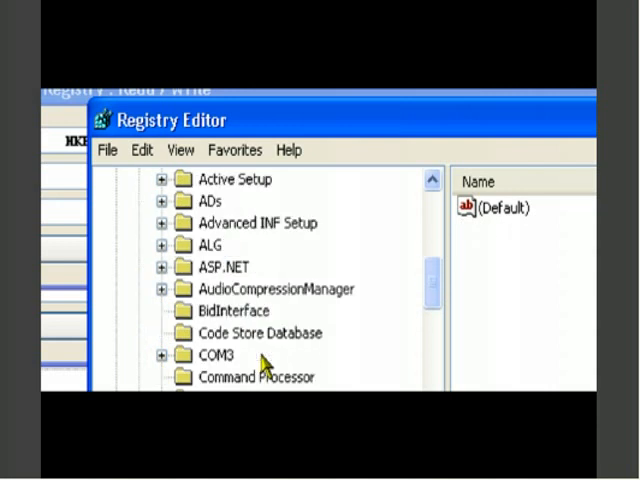
pyautogui.scroll(-3)
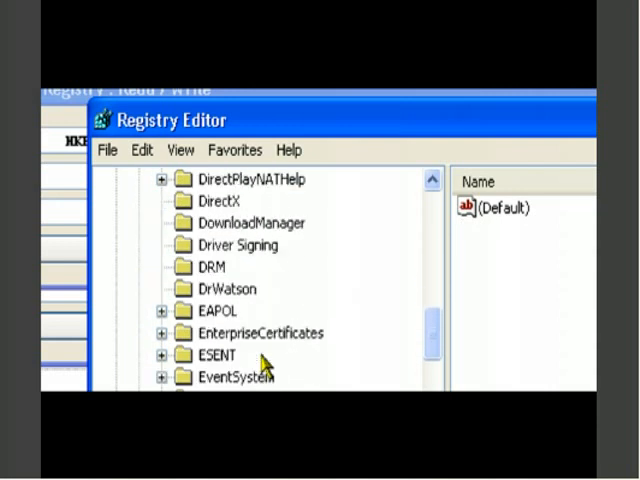
pyautogui.scroll(-3)
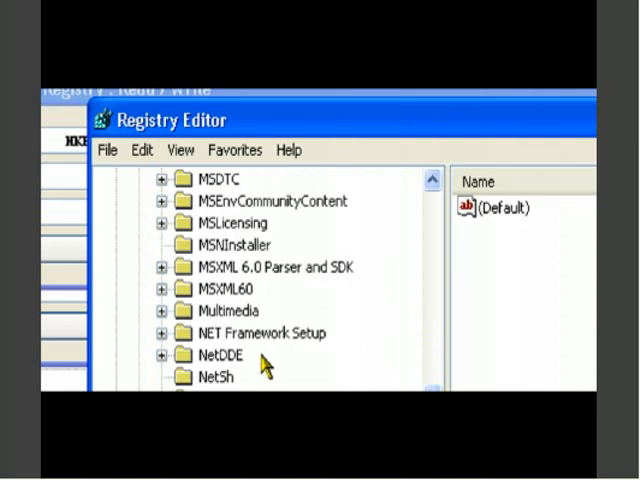
pyautogui.scroll(-3)
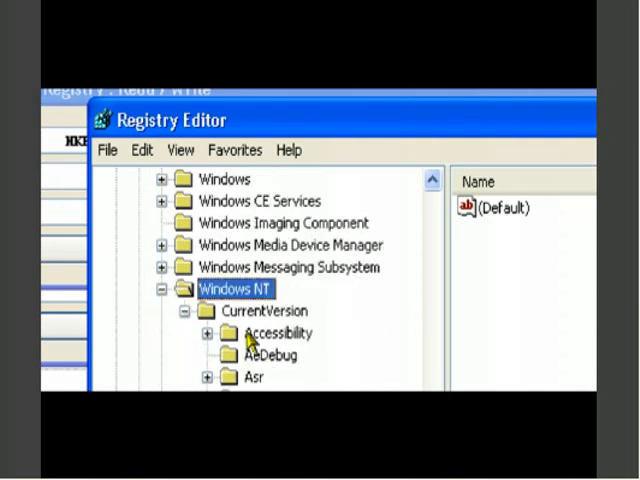
pyautogui.scroll(-3)
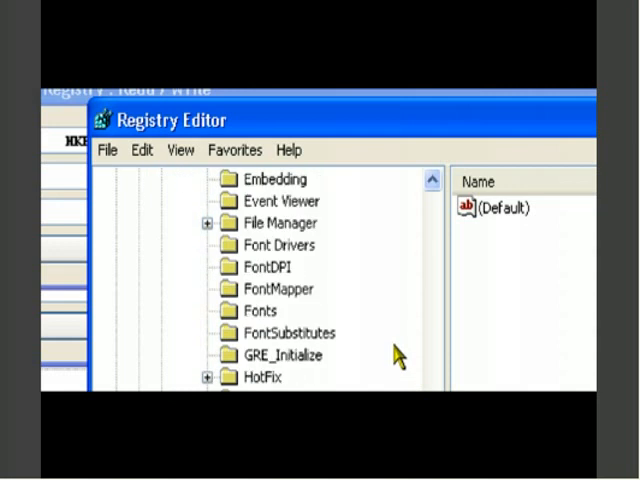
pyautogui.scroll(-3)
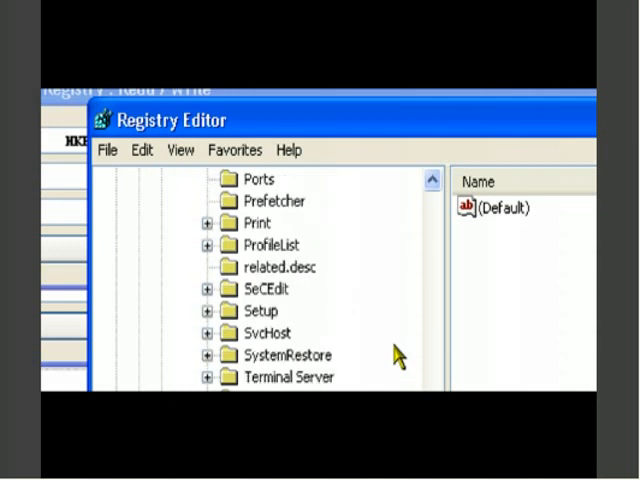
pyautogui.click(280, 310)
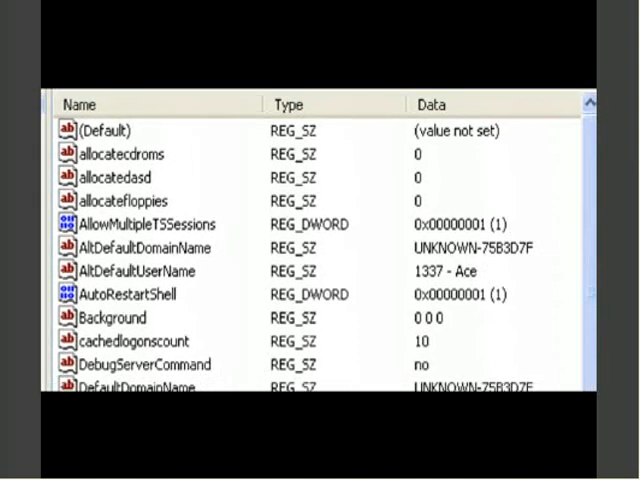
# Open Winlogon's Shell value in Edit String, showing its data Explorer.exe
pyautogui.scroll(-3)
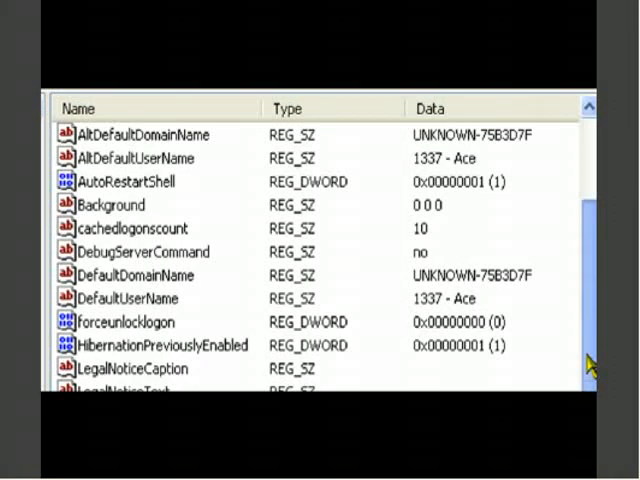
pyautogui.scroll(-3)
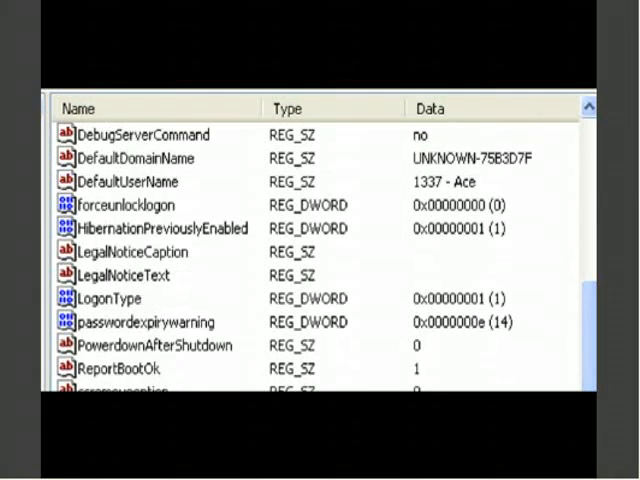
pyautogui.scroll(-3)
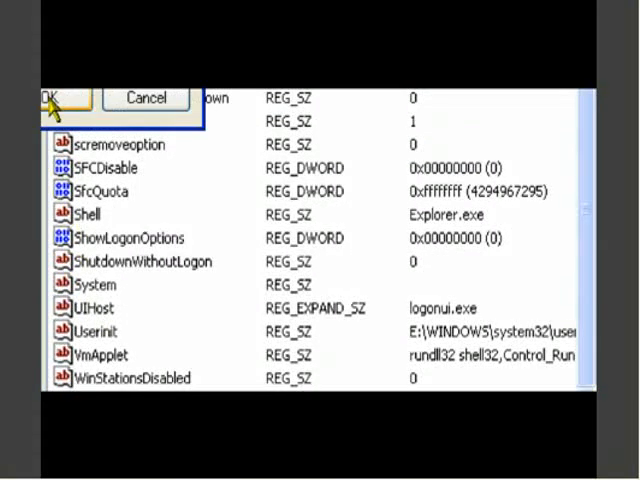
pyautogui.doubleClick(90, 214)
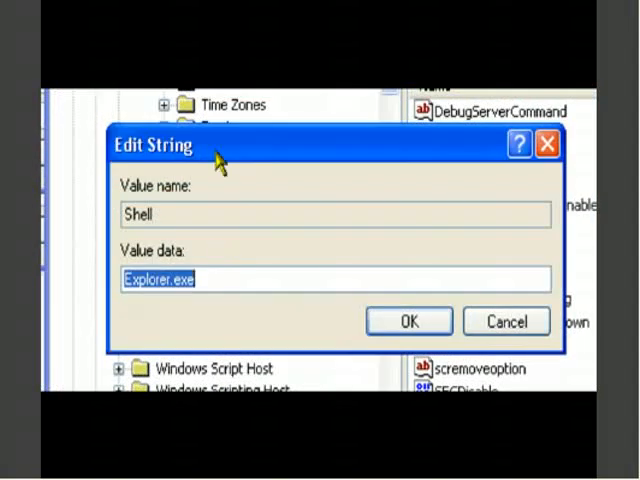
pyautogui.moveTo(235, 345)
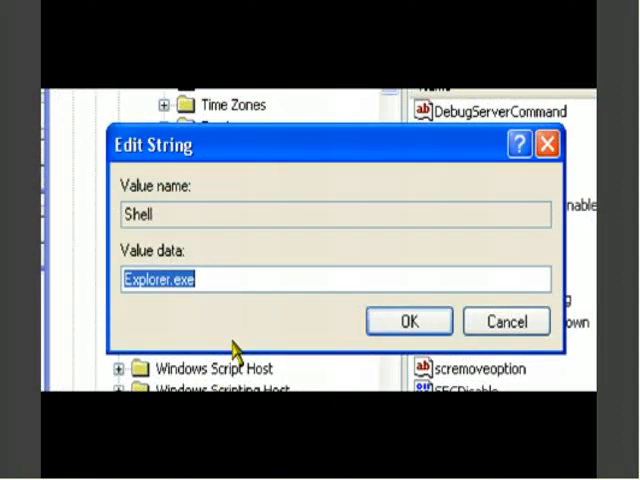
pyautogui.moveTo(250, 160)
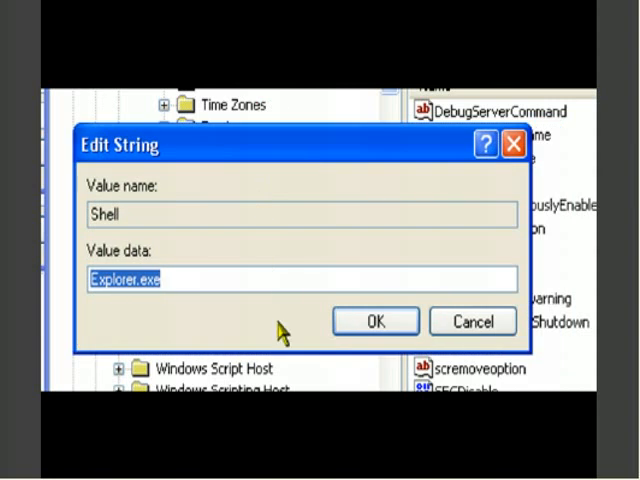
pyautogui.moveTo(305, 165)
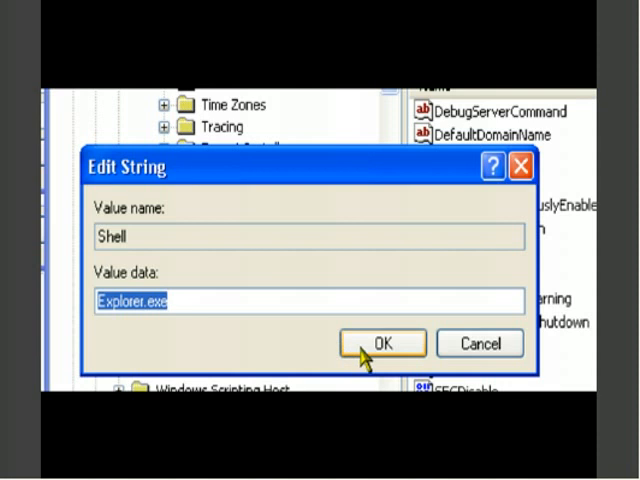
pyautogui.click(380, 343)
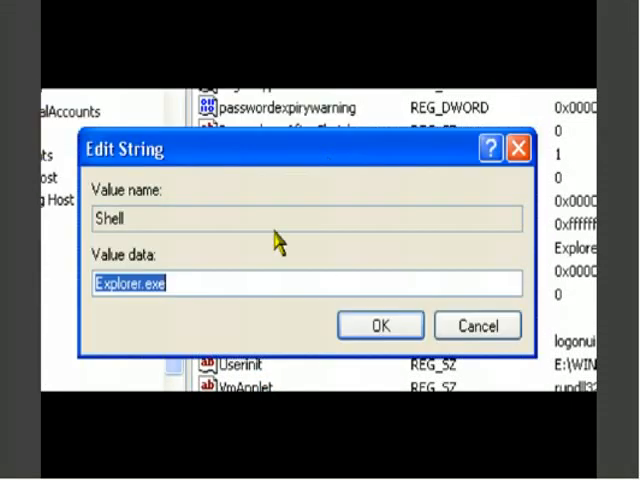
pyautogui.moveTo(250, 278)
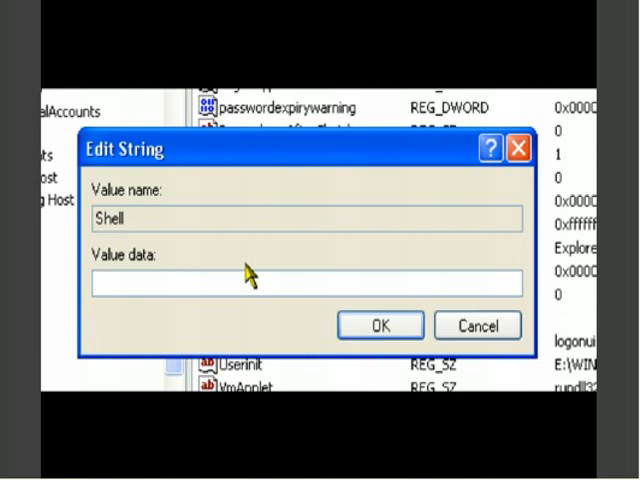
# Type 'LOL. Hello YouTube, Hello World' as the Shell value data
pyautogui.write('LOL.')
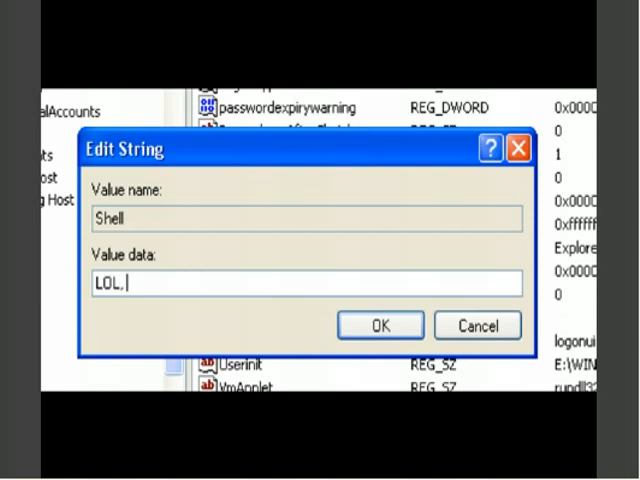
pyautogui.write('Hello You')
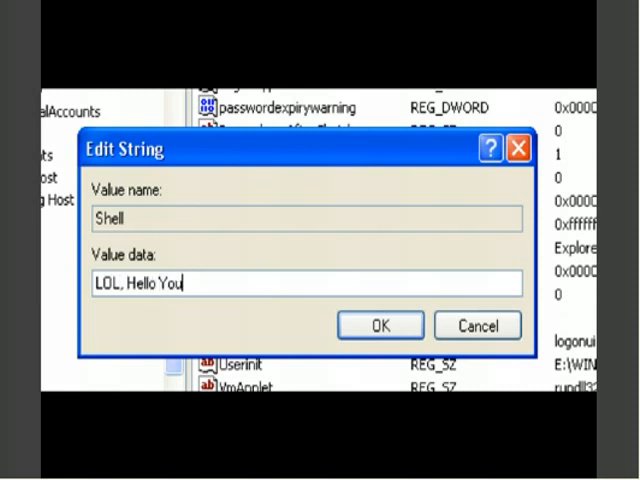
pyautogui.write('Tube')
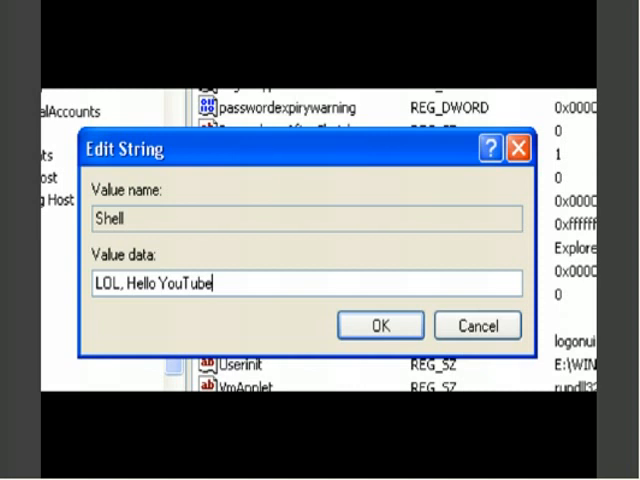
pyautogui.write(', Hello')
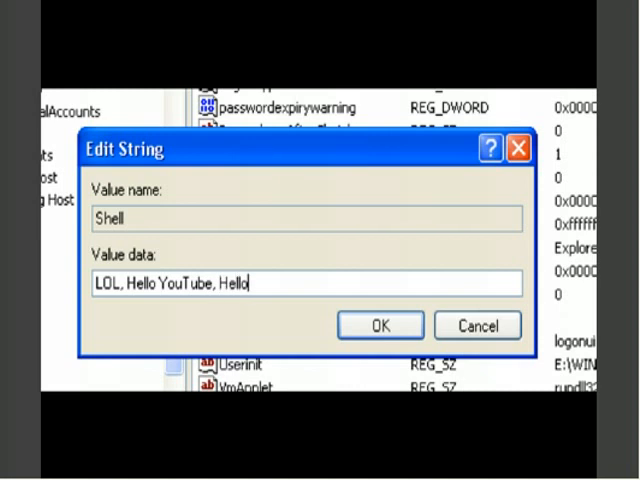
pyautogui.write('World')
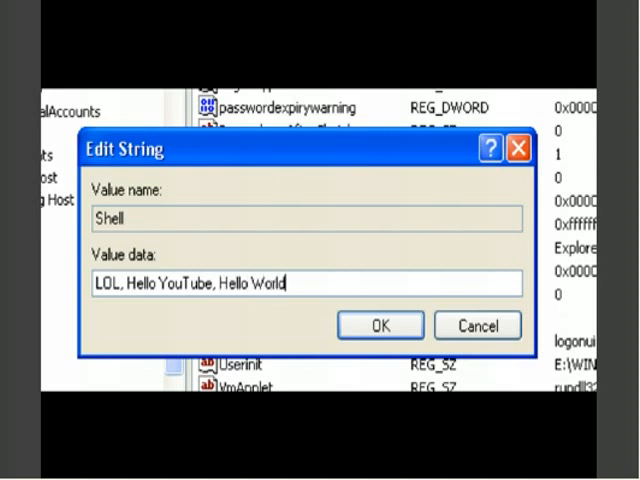
pyautogui.moveTo(172, 208)
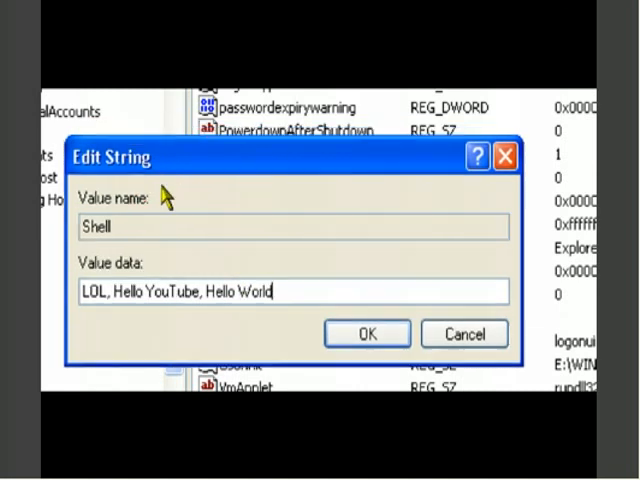
# Replace the word LOL with xD in the value data
pyautogui.doubleClick(92, 291)
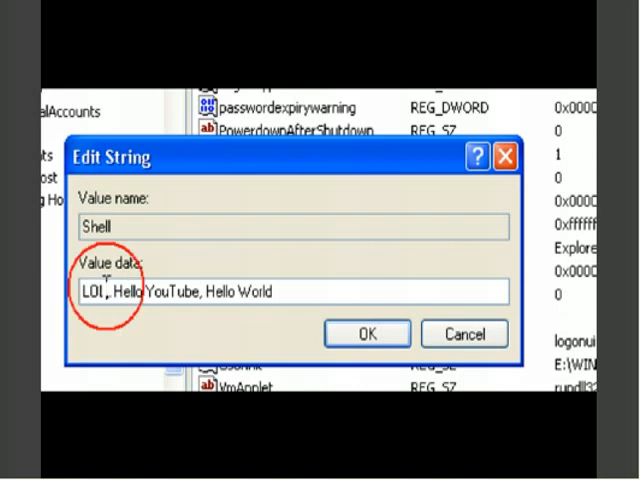
pyautogui.press('Backspace')
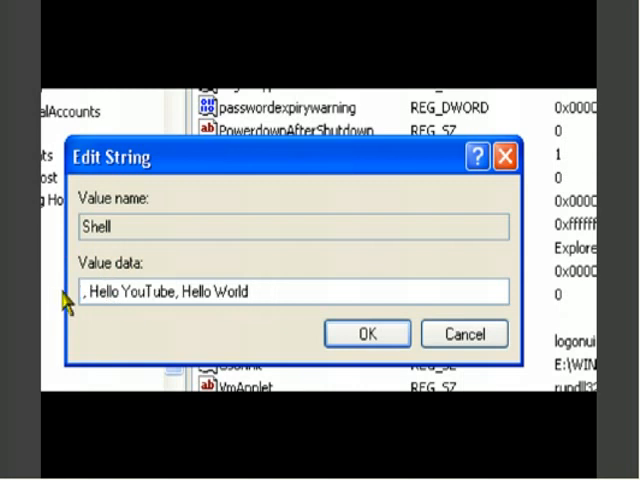
pyautogui.write('xD')
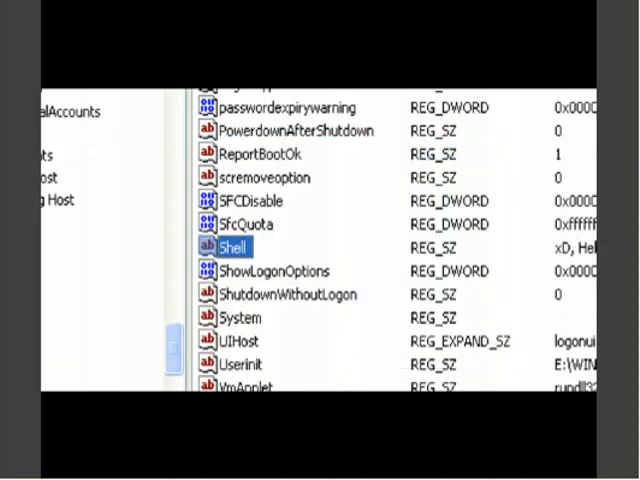
pyautogui.moveTo(315, 258)
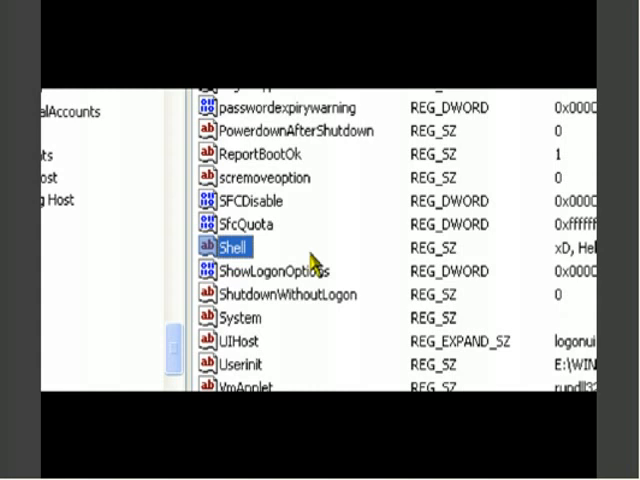
pyautogui.moveTo(318, 268)
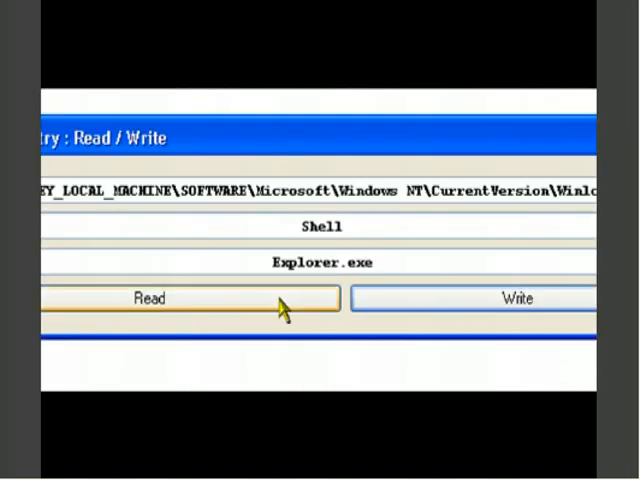
# Retype Explorer.exe into the Ace Registry Read / Write value data box
pyautogui.click(152, 298)
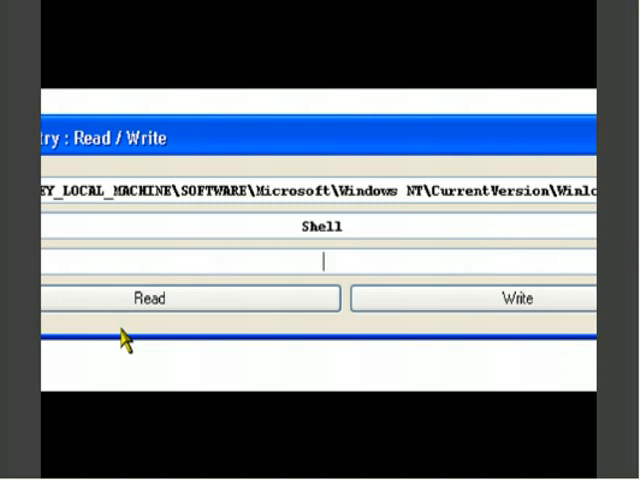
pyautogui.write('Exp')
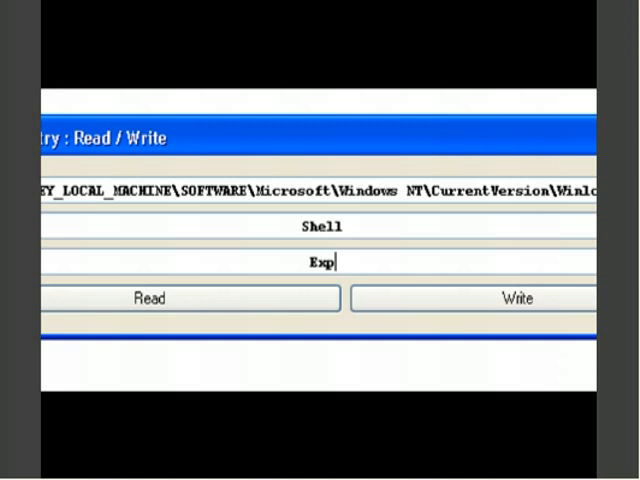
pyautogui.write('lorer.ex')
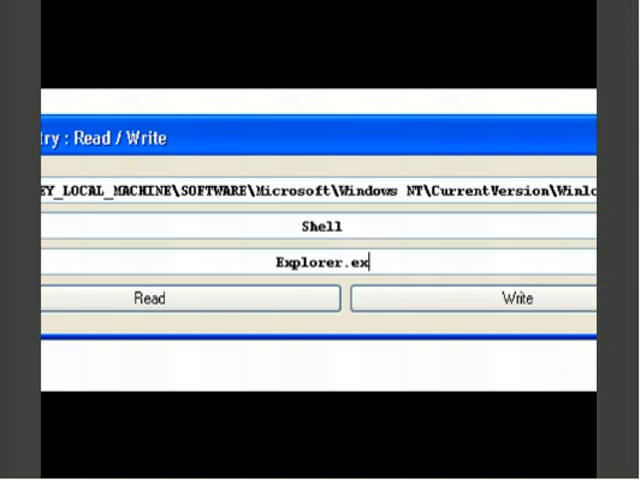
pyautogui.write('e')
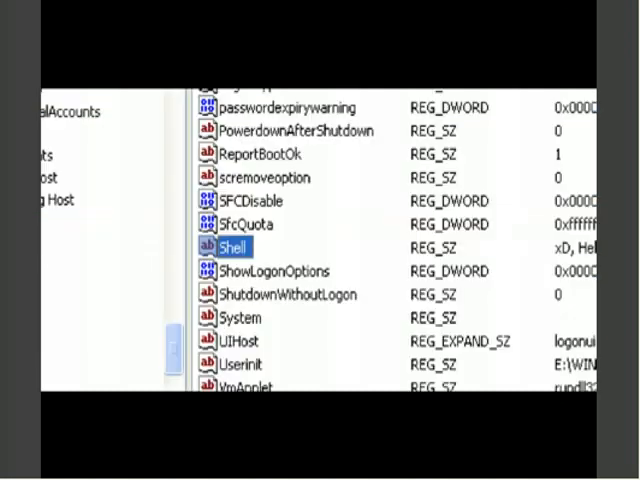
# Open and close the Shell value to confirm its data reads Explorer.exe again
pyautogui.doubleClick(233, 246)
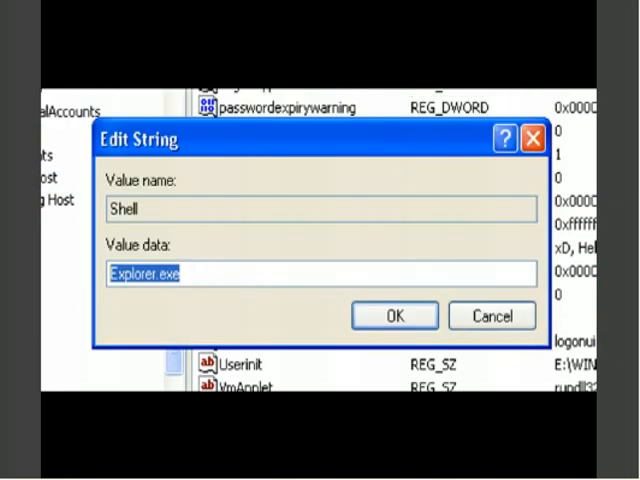
pyautogui.click(393, 315)
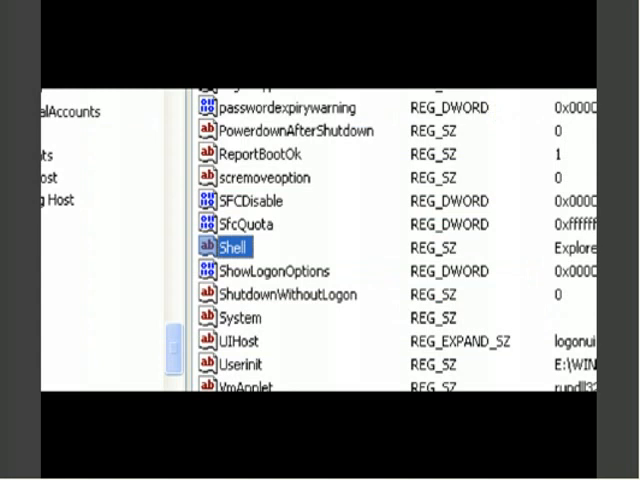
pyautogui.doubleClick(234, 247)
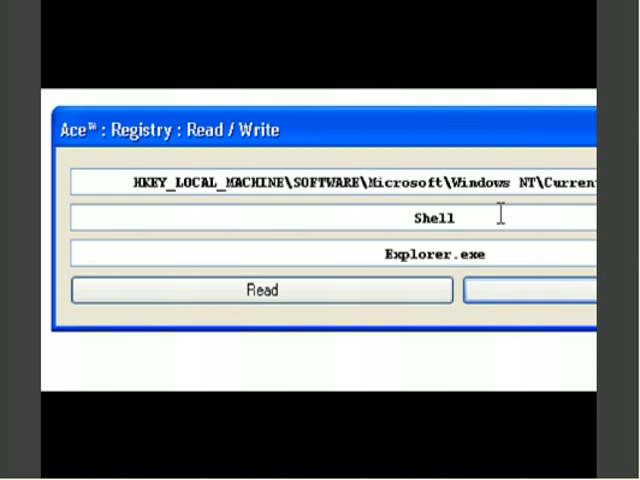
pyautogui.moveTo(472, 147)
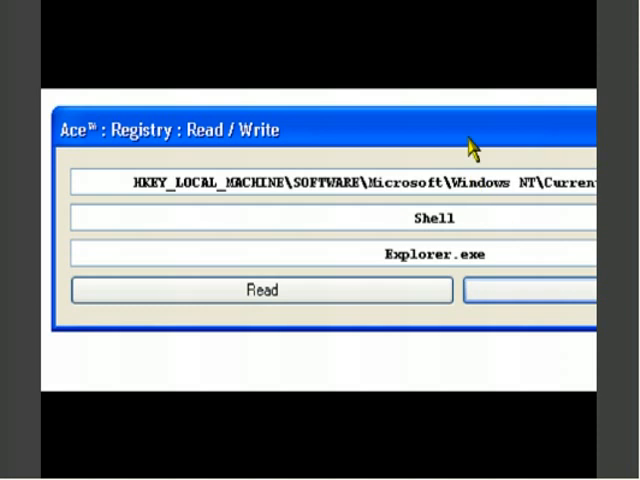
pyautogui.moveTo(481, 140)
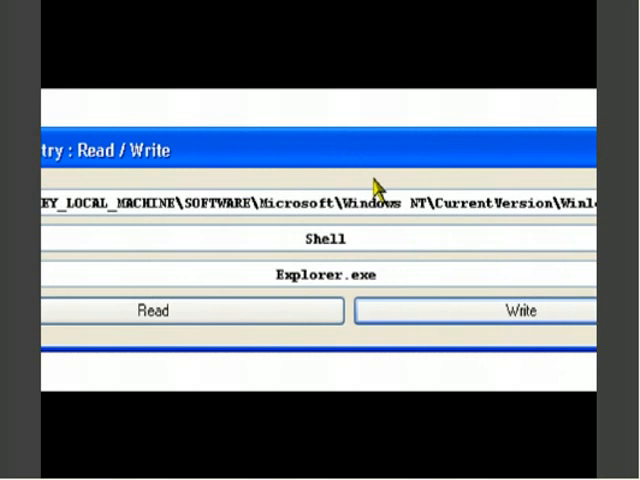
pyautogui.moveTo(355, 228)
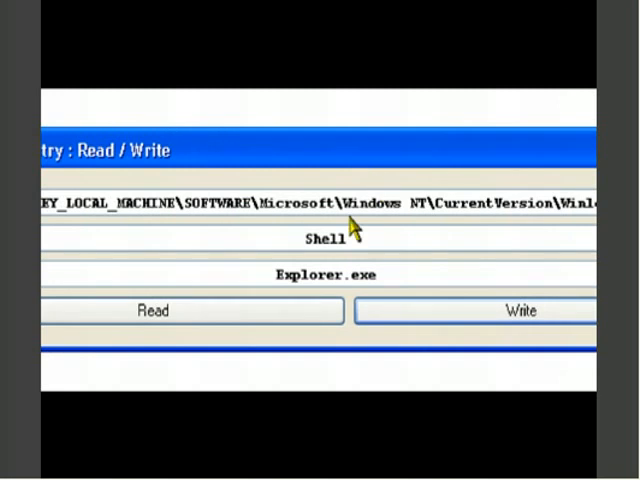
pyautogui.moveTo(372, 168)
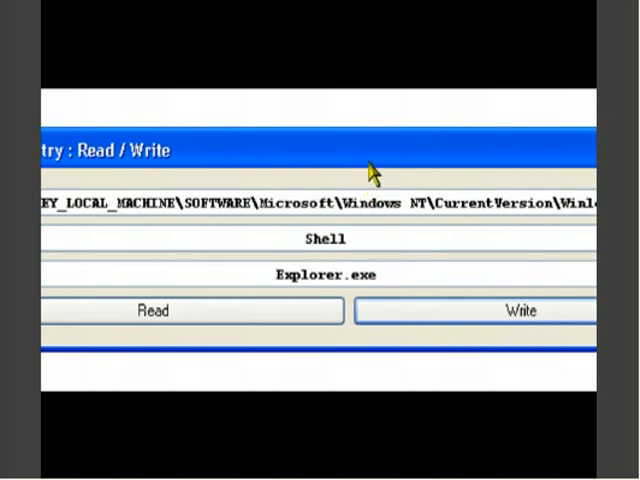